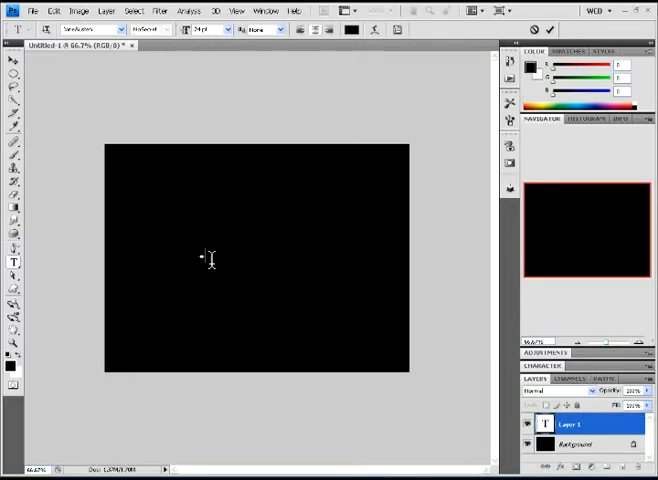
Place a large white letter J near the centre of the black canvas.
left_click(204, 256)
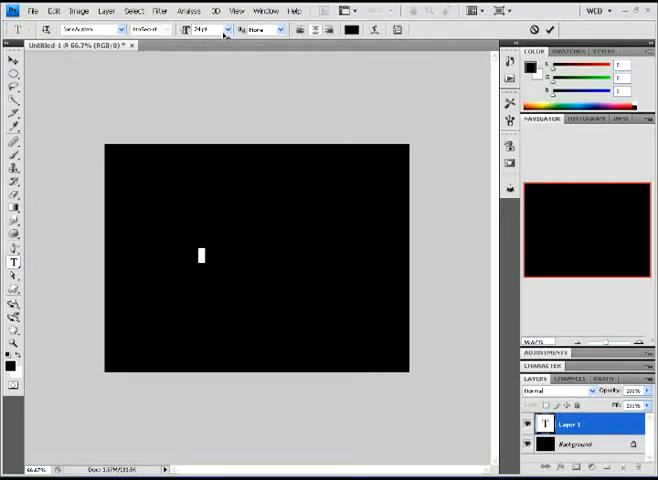
left_click(226, 28)
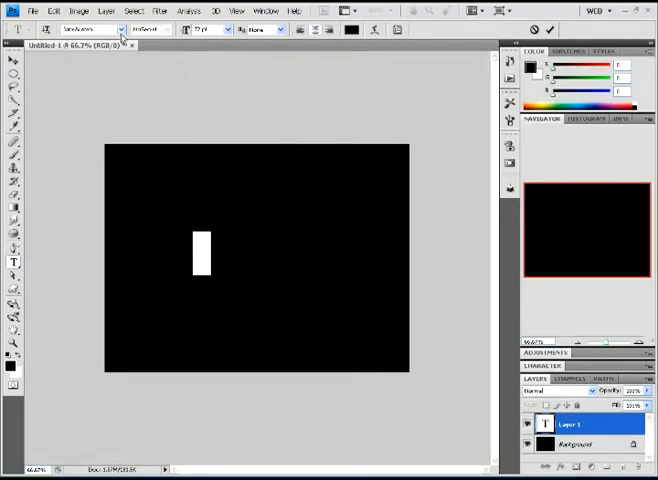
left_click(116, 28)
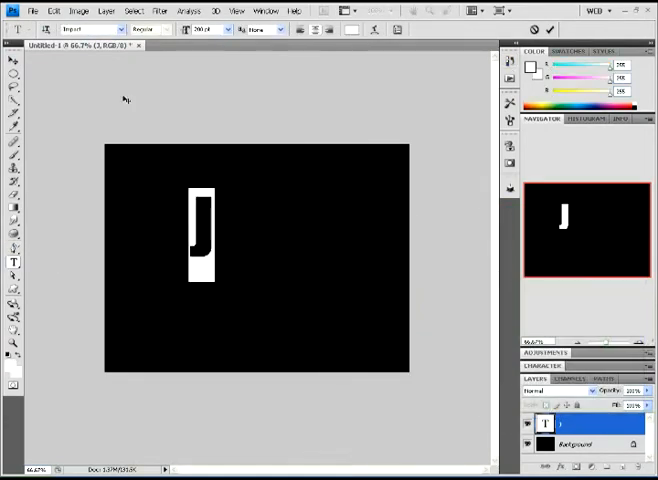
Set the J in a smooth, rounded typeface at a larger size.
left_click(90, 28)
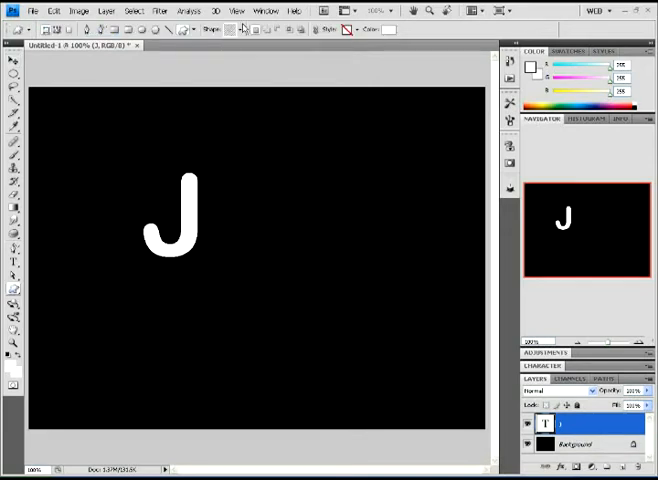
Change the foreground colour to a bright red in the Color Picker.
left_click(232, 28)
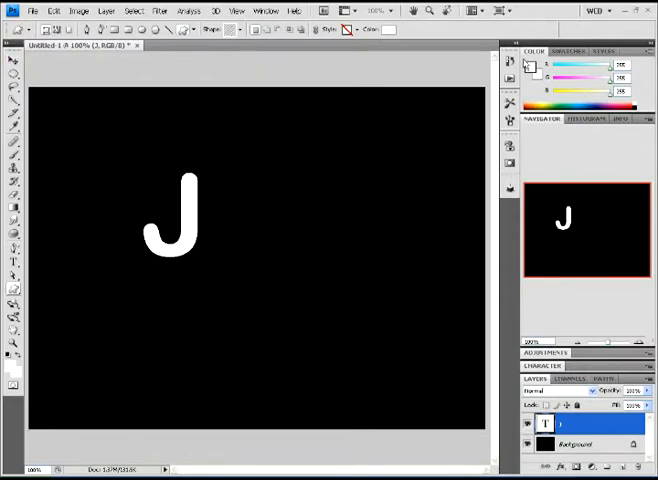
left_click(528, 66)
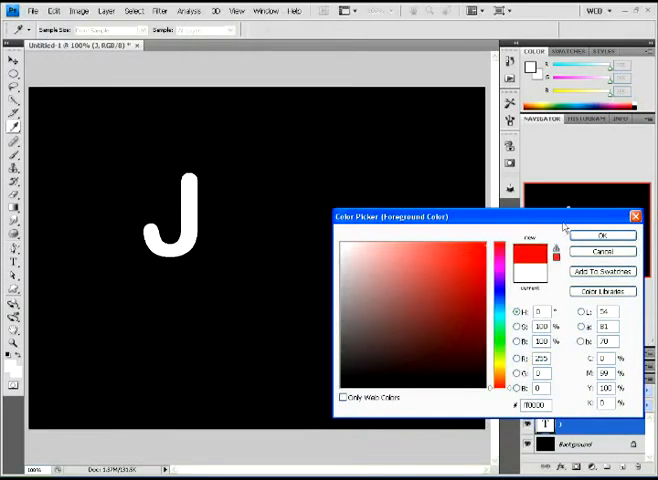
left_click(600, 236)
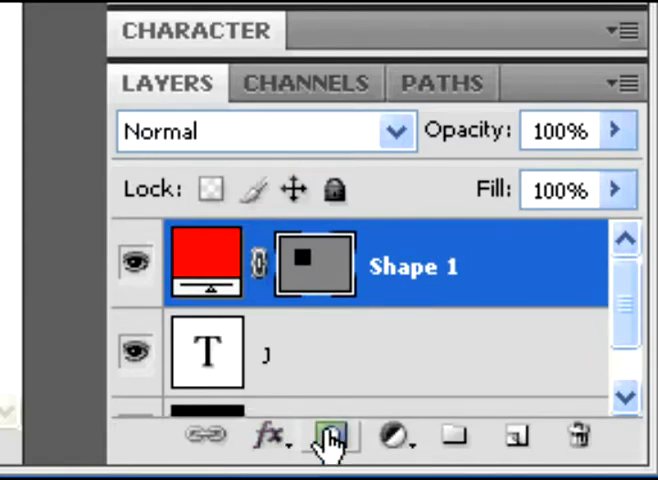
Add a layer mask to the red Shape 1 layer above the J.
left_click(324, 434)
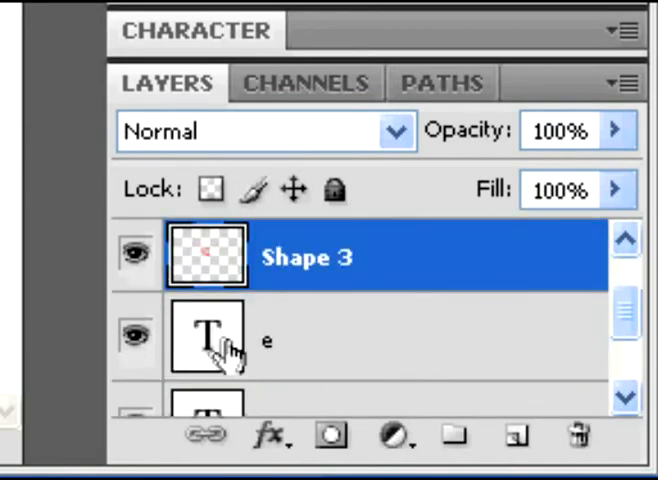
mouse_move(210, 340)
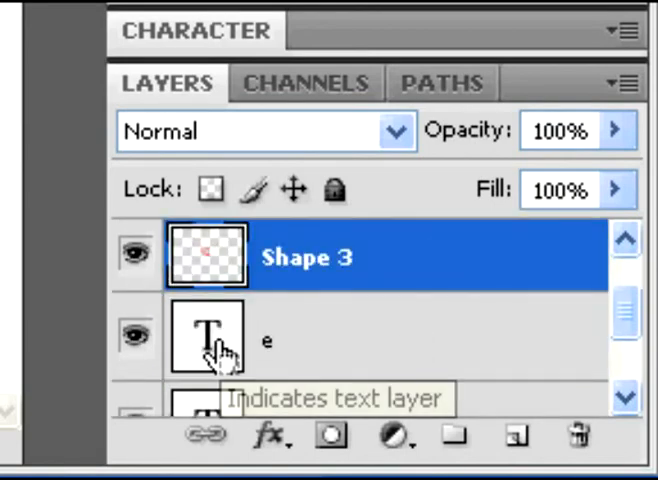